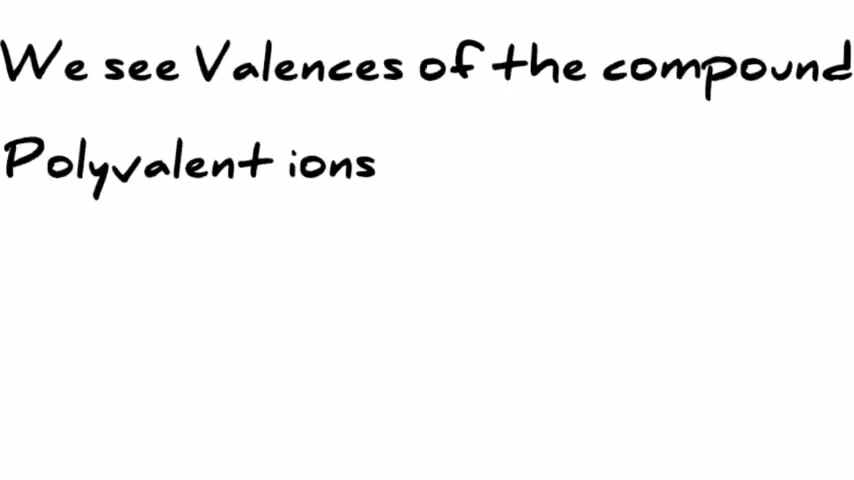
type("First is ammonium typ")
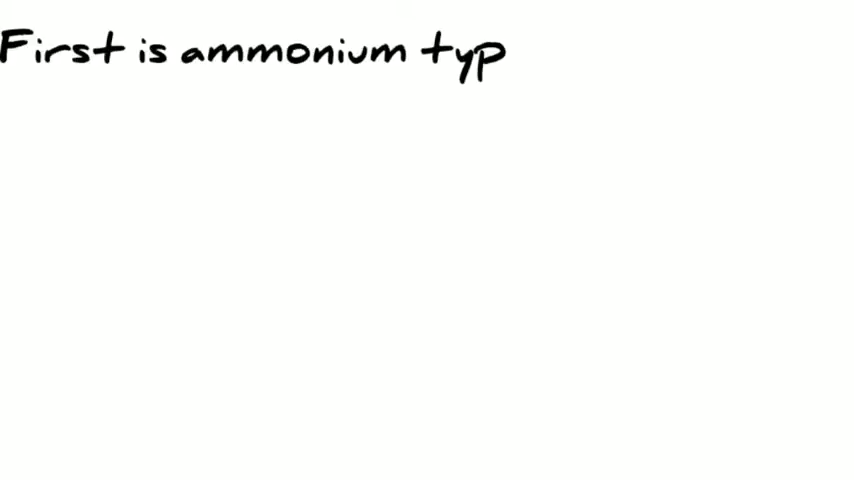
type("e of compounds")
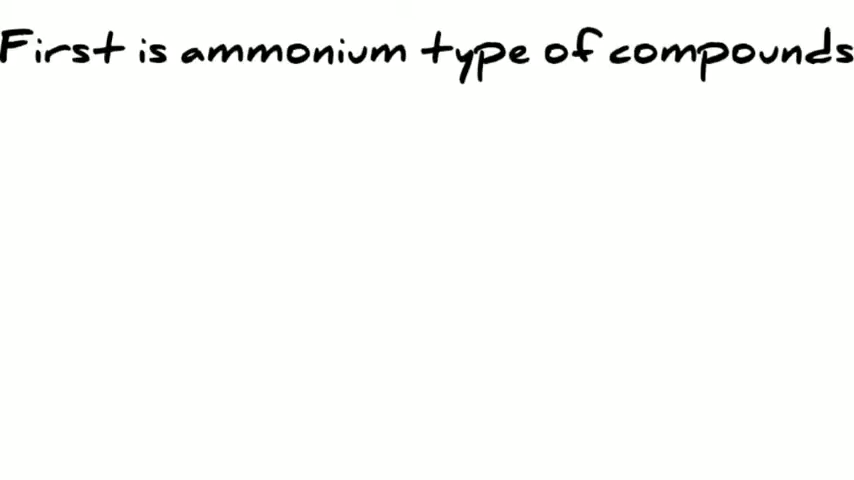
type("In ammonium typ")
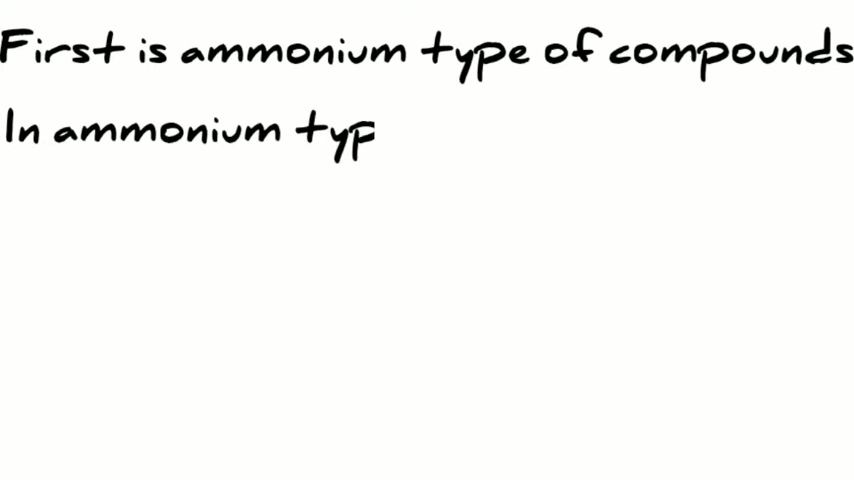
type("e always,")
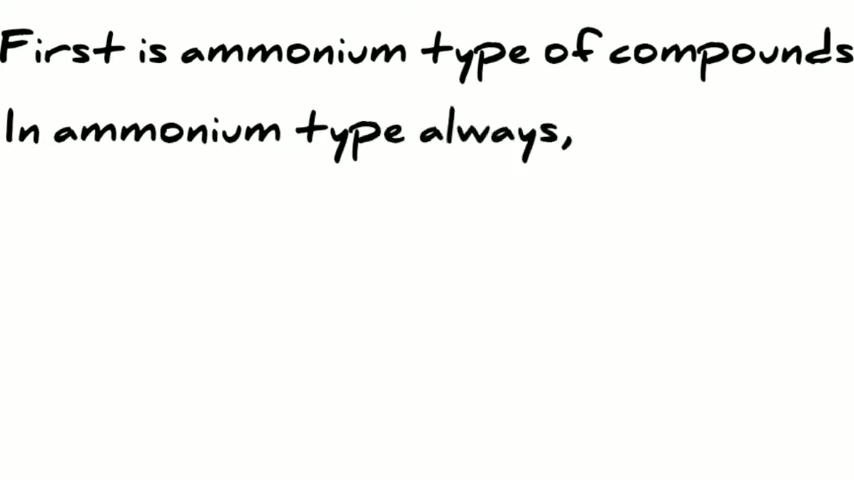
type("it is ammonium will be the first name.")
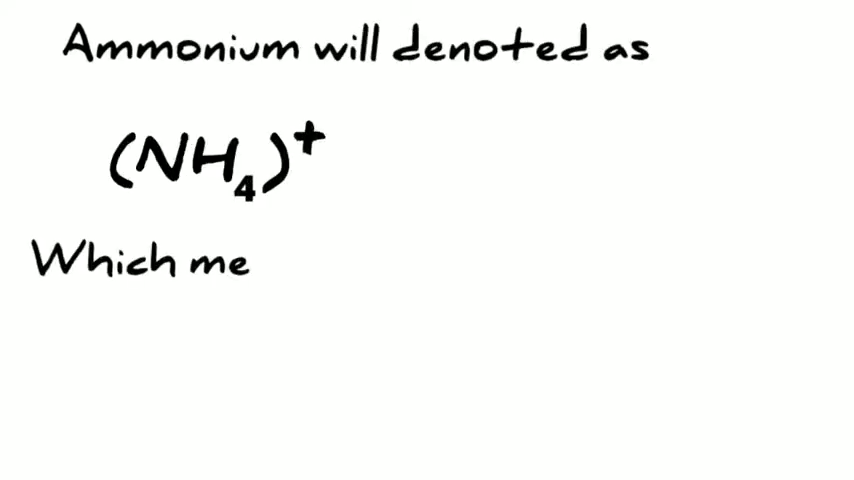
type("ans it is only one charge, Th")
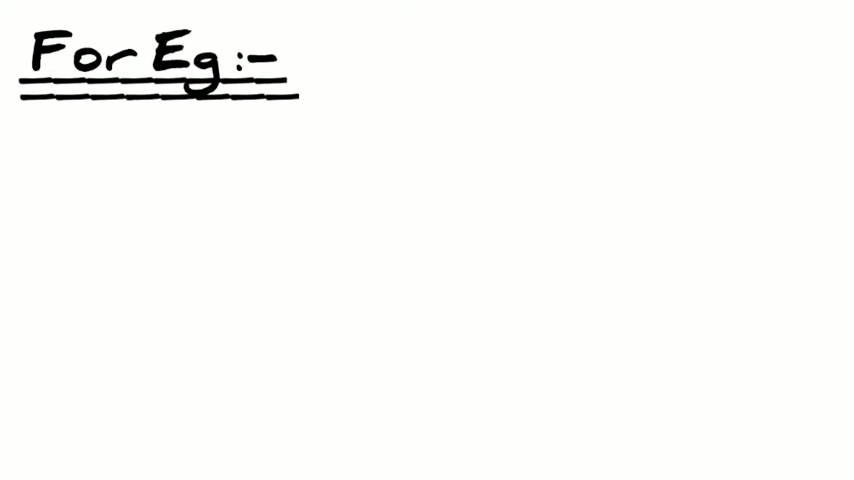
type("We will be having Amm")
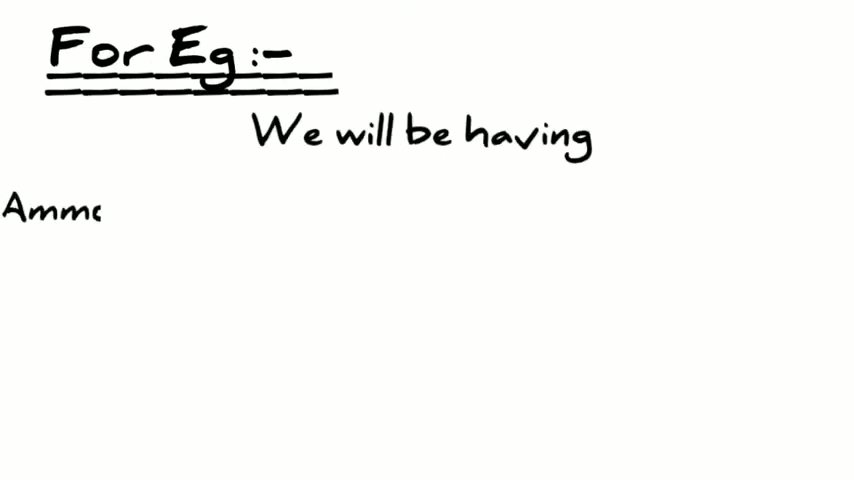
type("Ammonium Chlorate , Ammonium Carbonate ,")
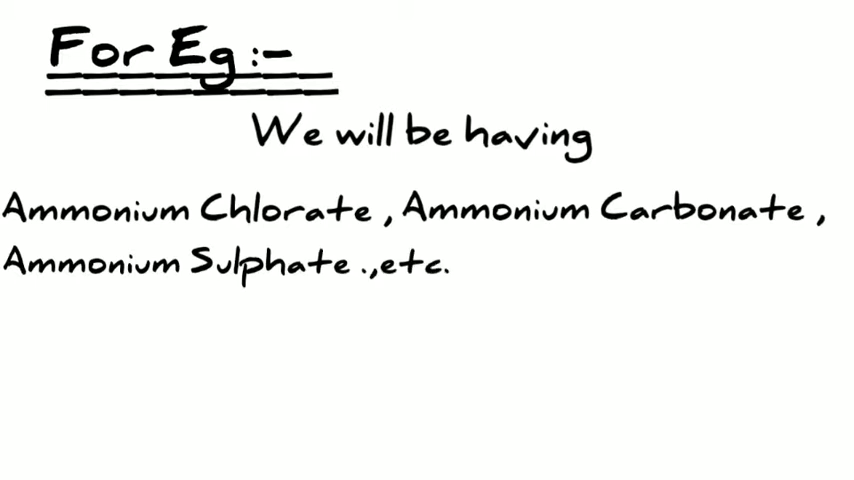
type("Thi")
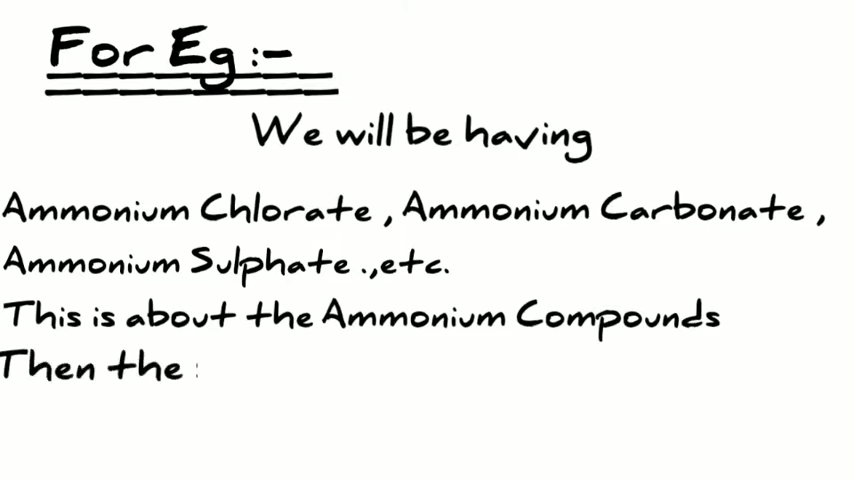
type("second case,we're having")
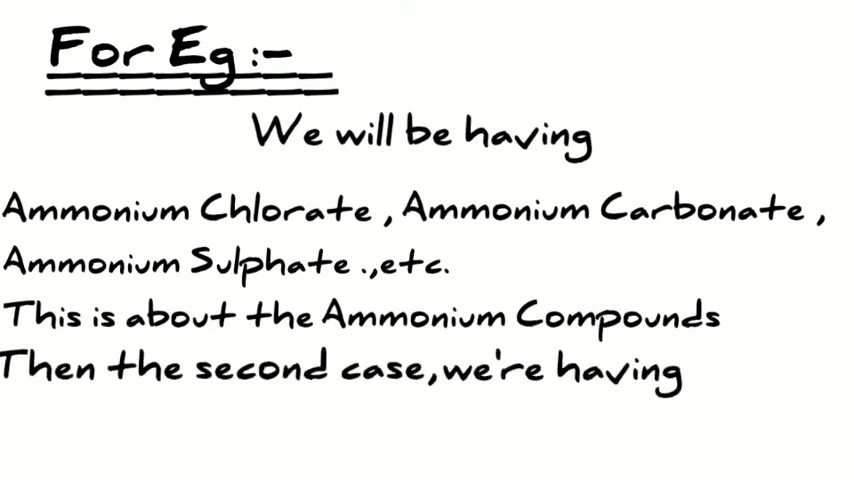
type("ions with charges one .")
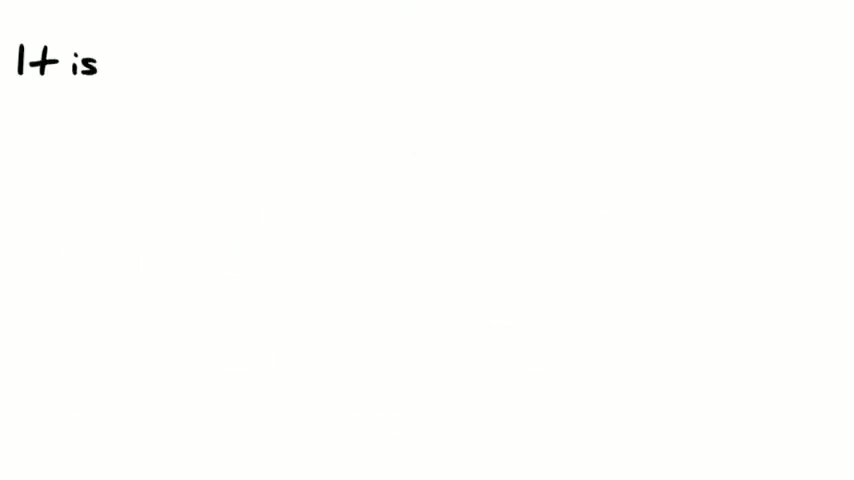
type("chlorite")
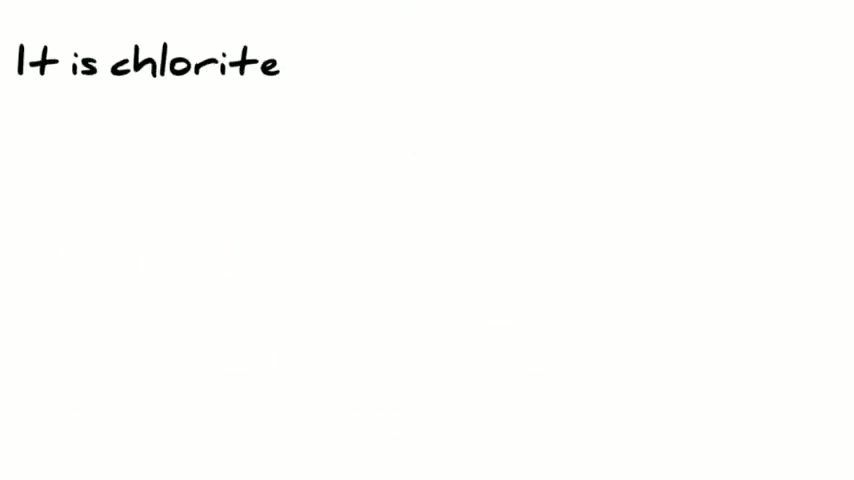
type("(C")
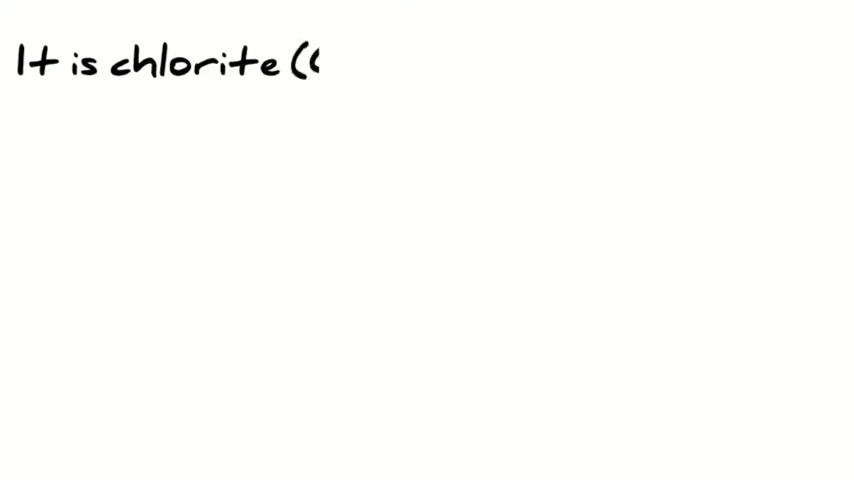
type("CLO2-)")
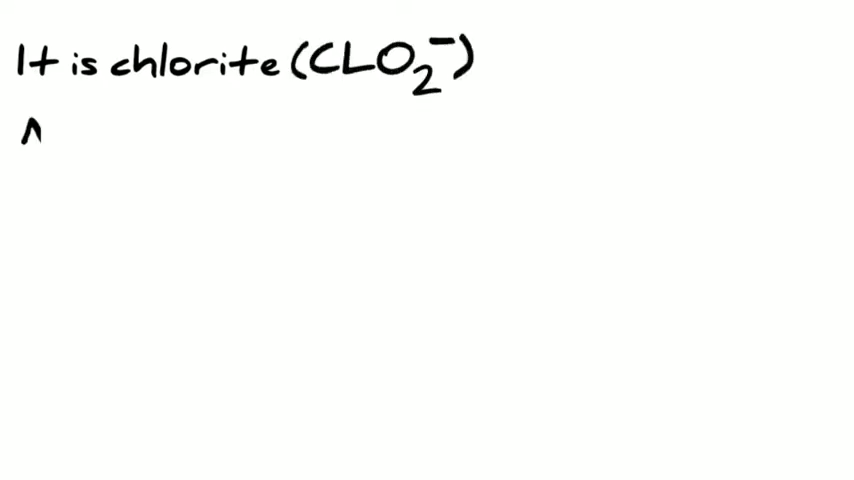
type("Nitrite (NO2")
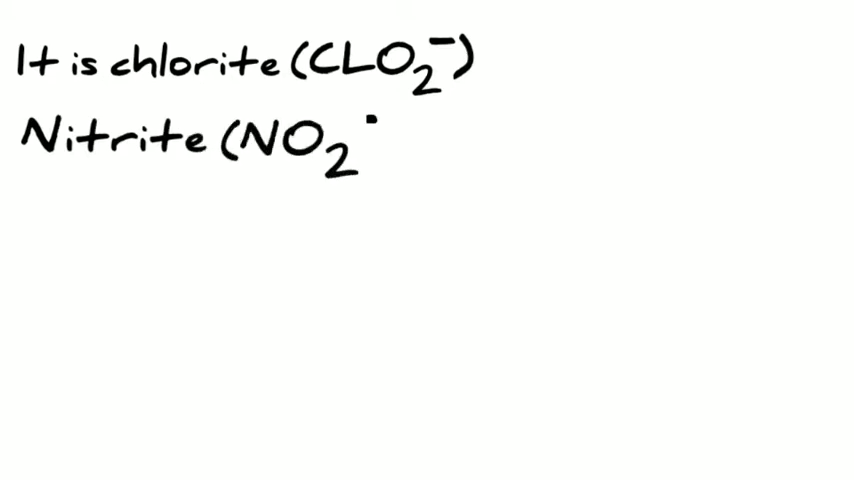
type("Then, chlorate")
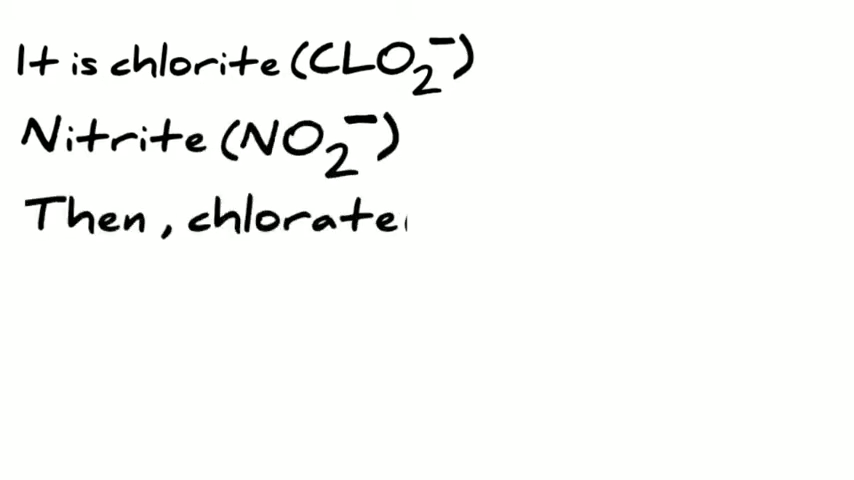
type("(CLO3-)")
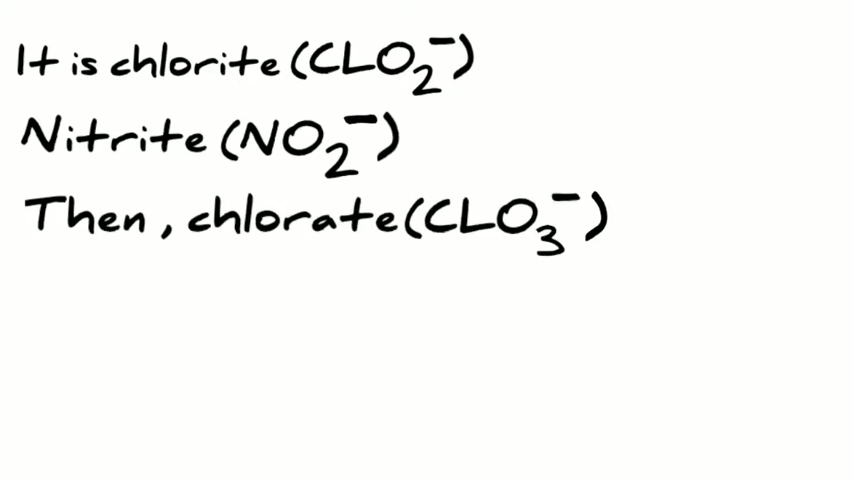
type("Nitrate (NO3-")
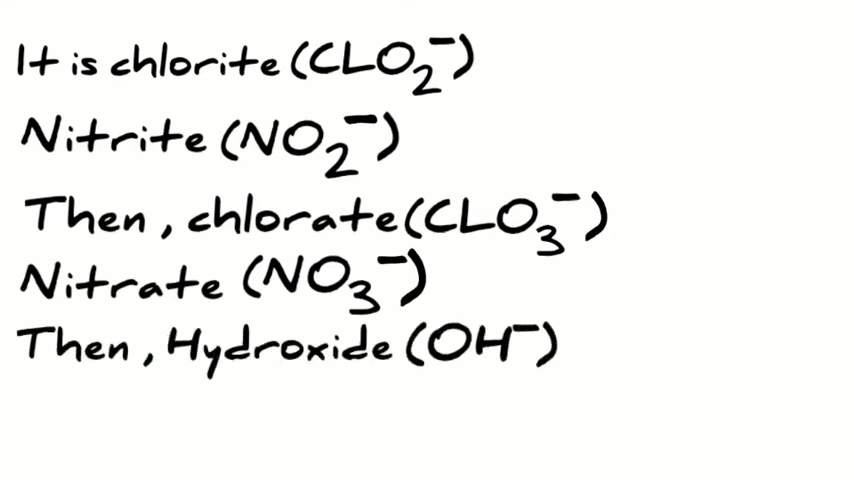
type("Bicarbonate")
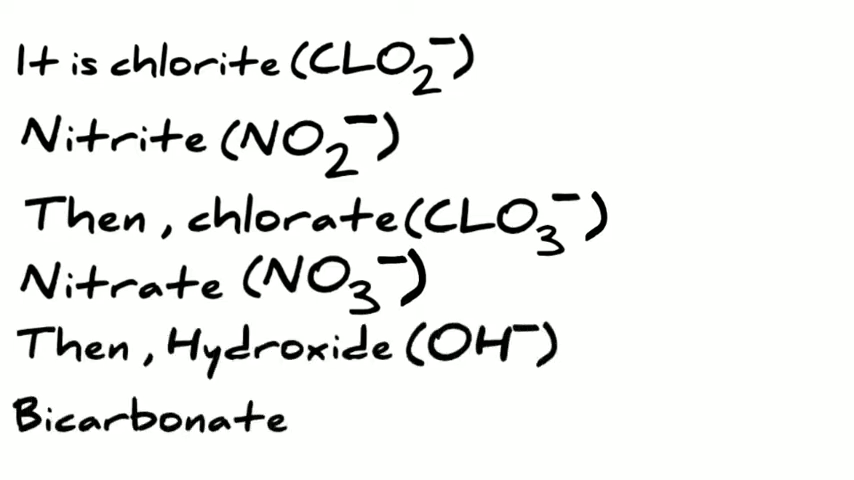
type("(HCO3-).")
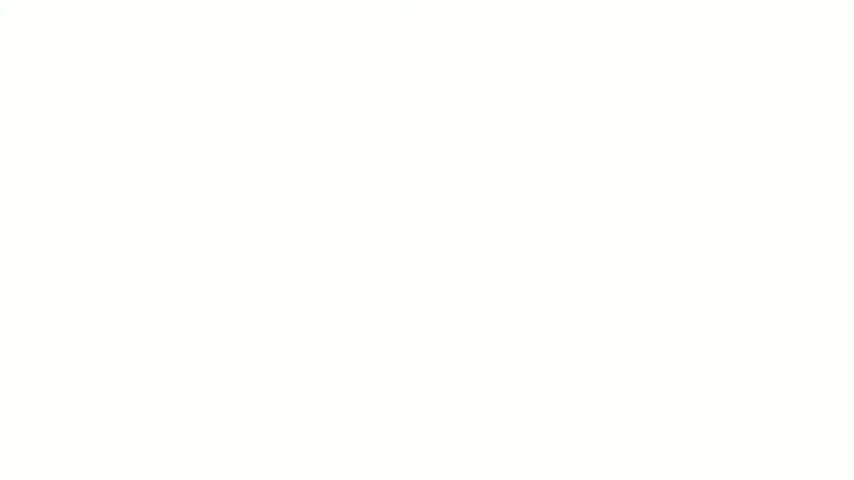
type("Sulphite (SO3^2-")
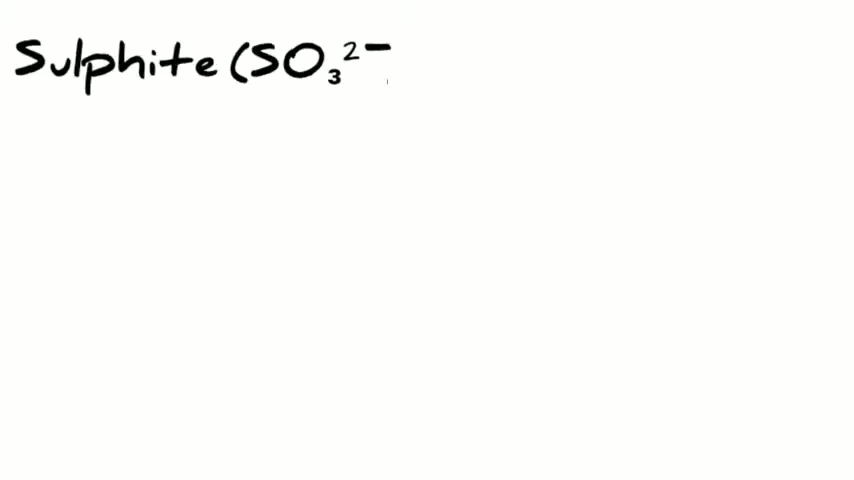
type("Sulphate")
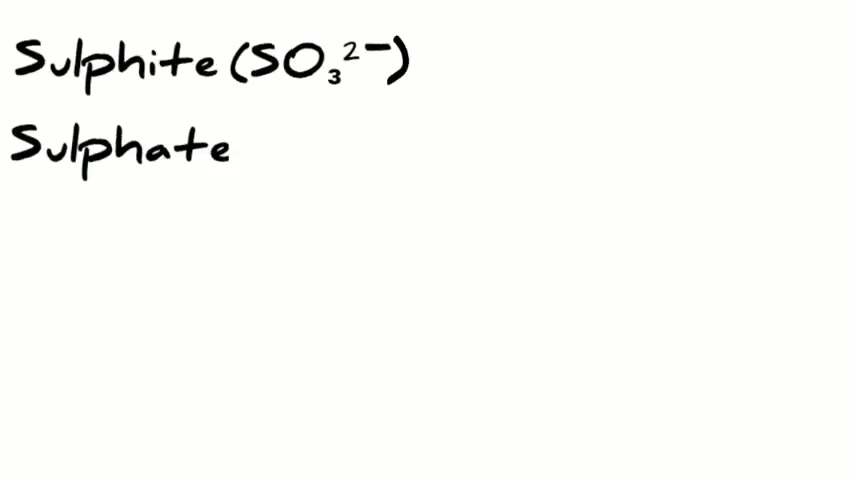
type("(SO4^2-)")
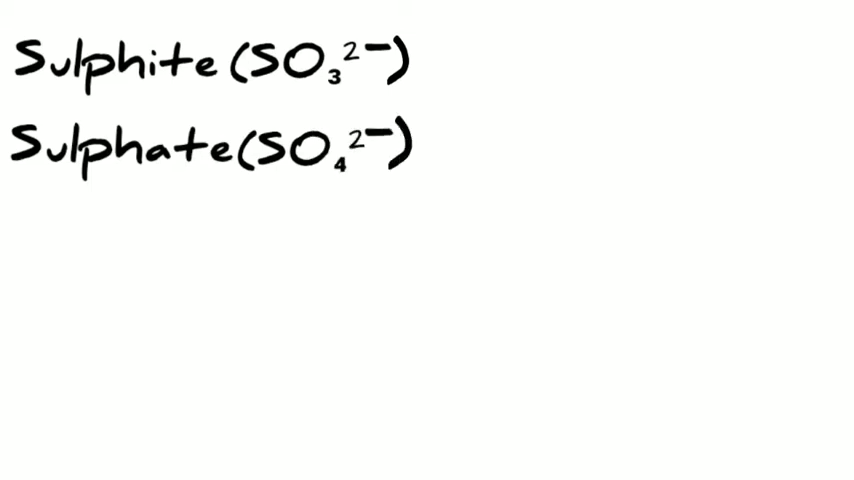
type("Carbonate(CO3 2-)")
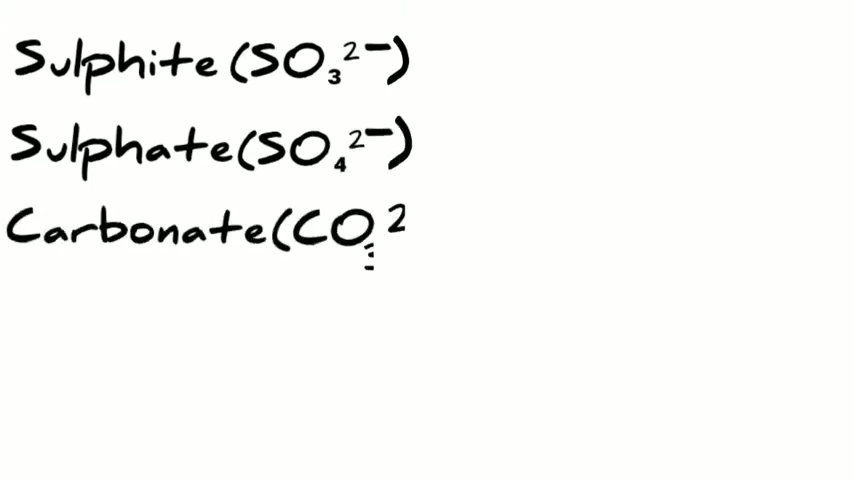
type("3-)")
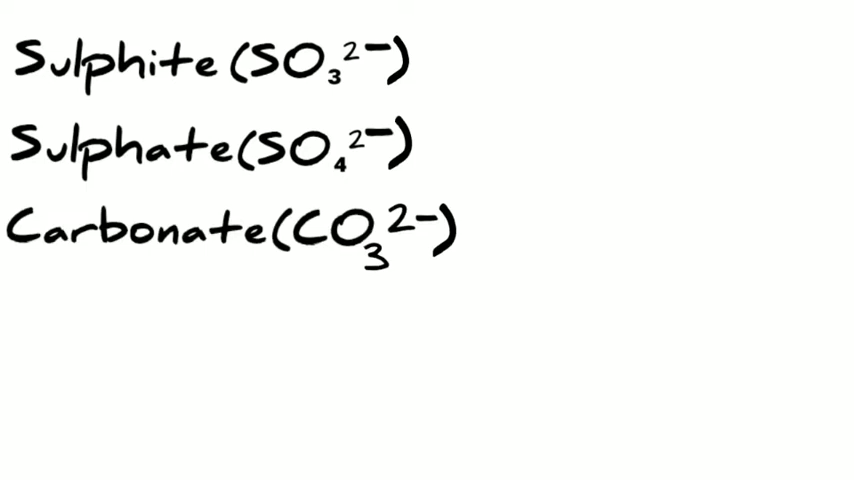
type("Phospate(F")
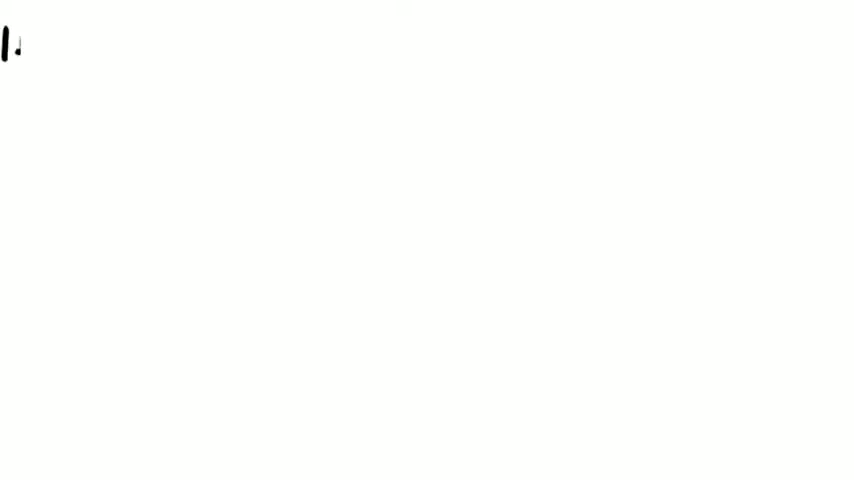
type("If it is 'ite'")
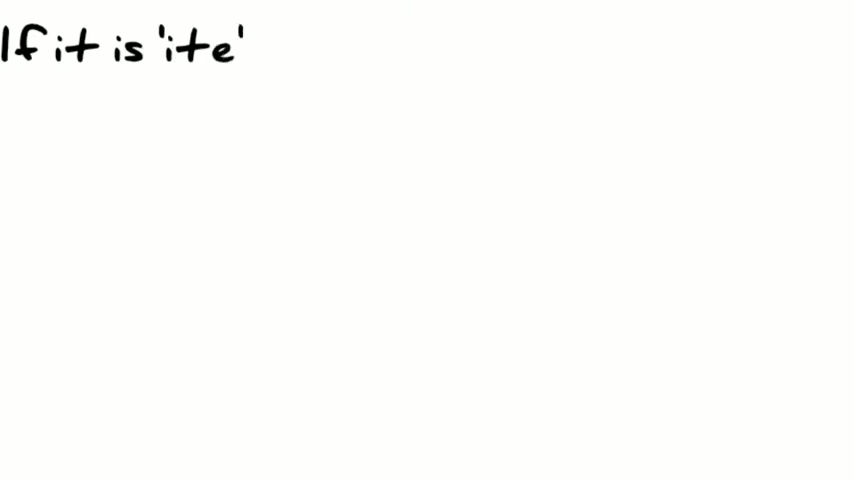
type("then it denotes oxygen with the lowest number.")
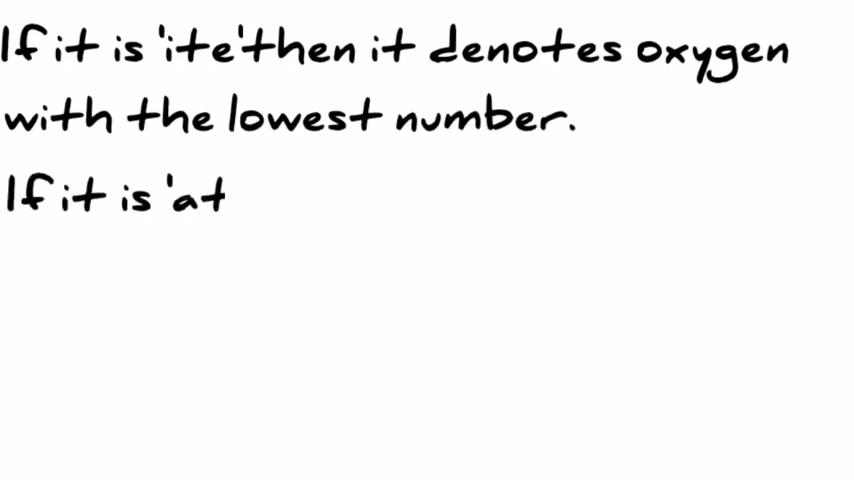
type("te'then the oxygen will")
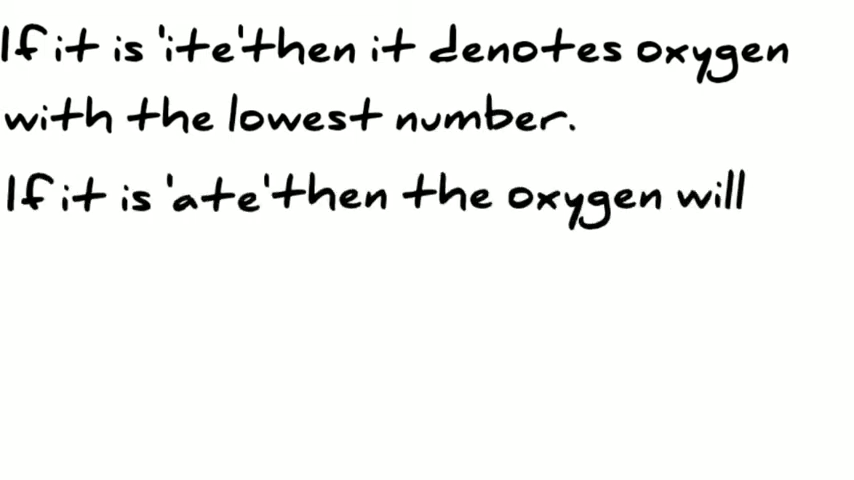
type("be having highest number of atoms.")
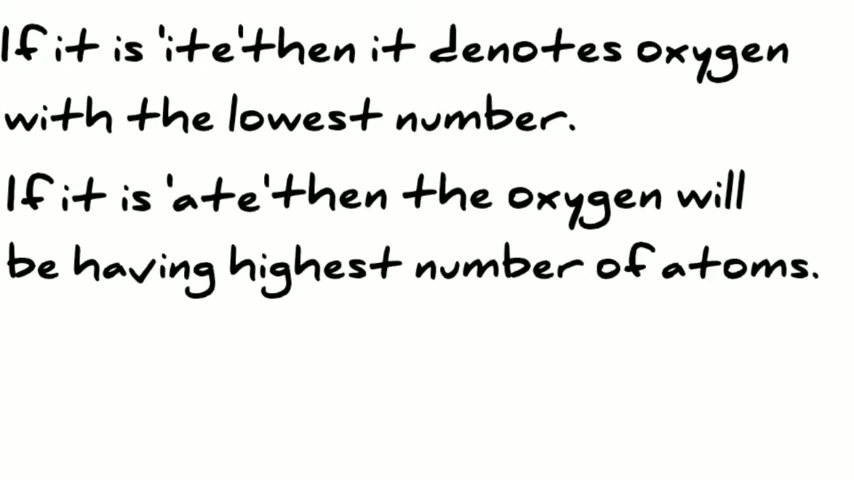
type("Eg:-")
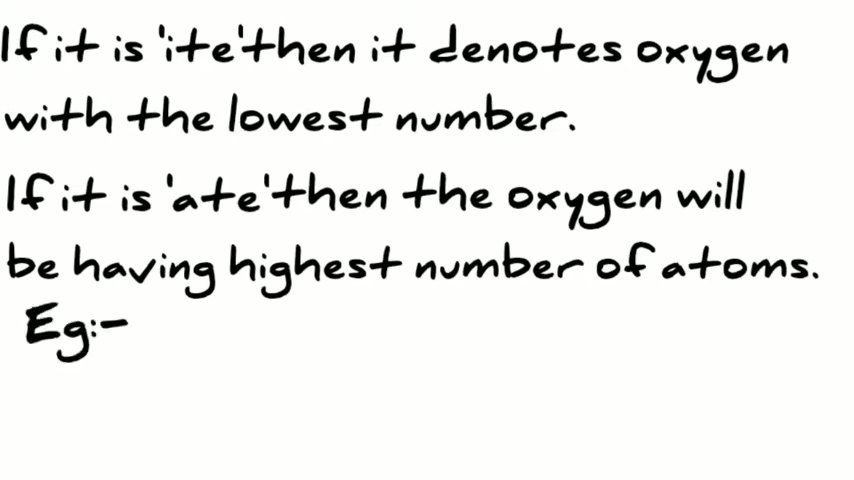
type("Chlorite ,")
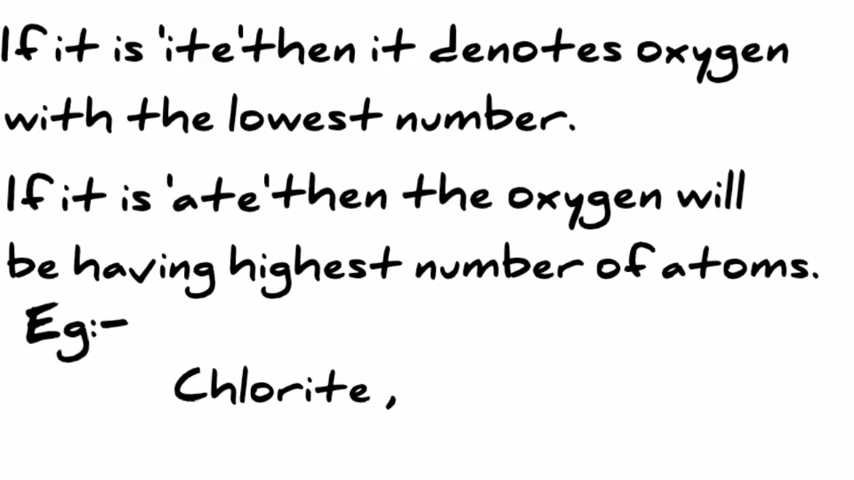
type("Chlorate")
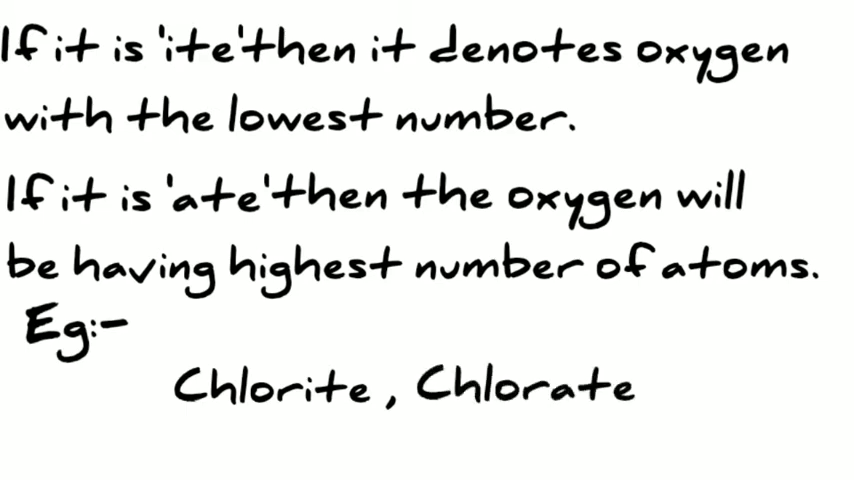